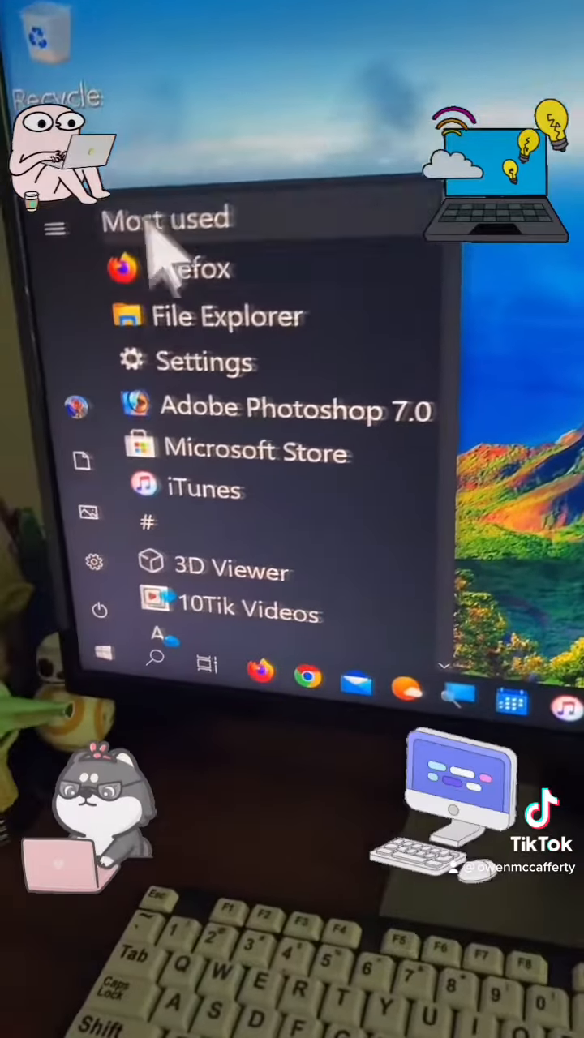
Step: Scroll the Start menu app list to reach Settings and open it
scroll("down", 3)
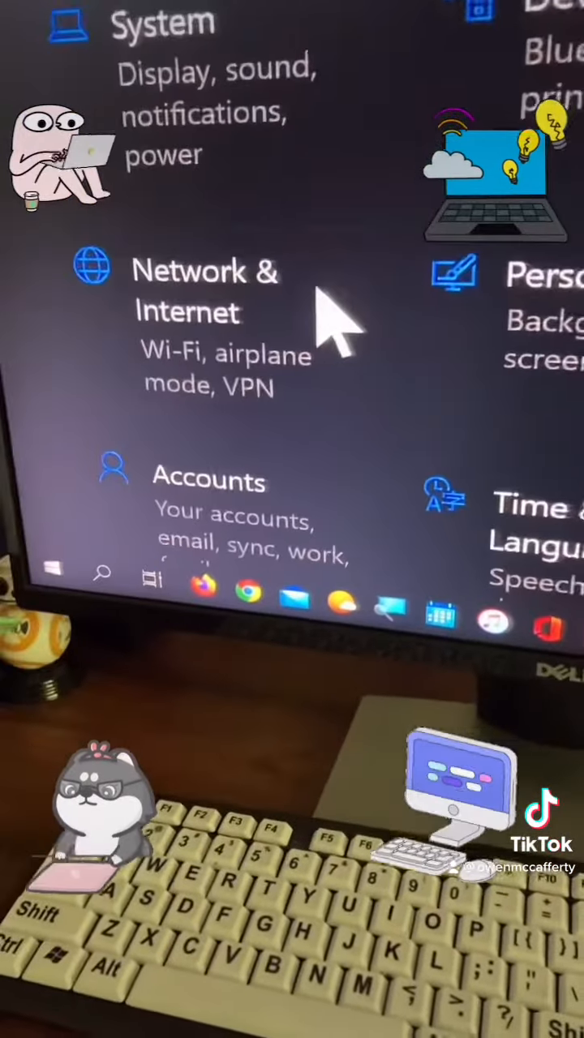
Step: Go to Ease of Access and scroll to the Make text bigger slider
scroll("down", 3)
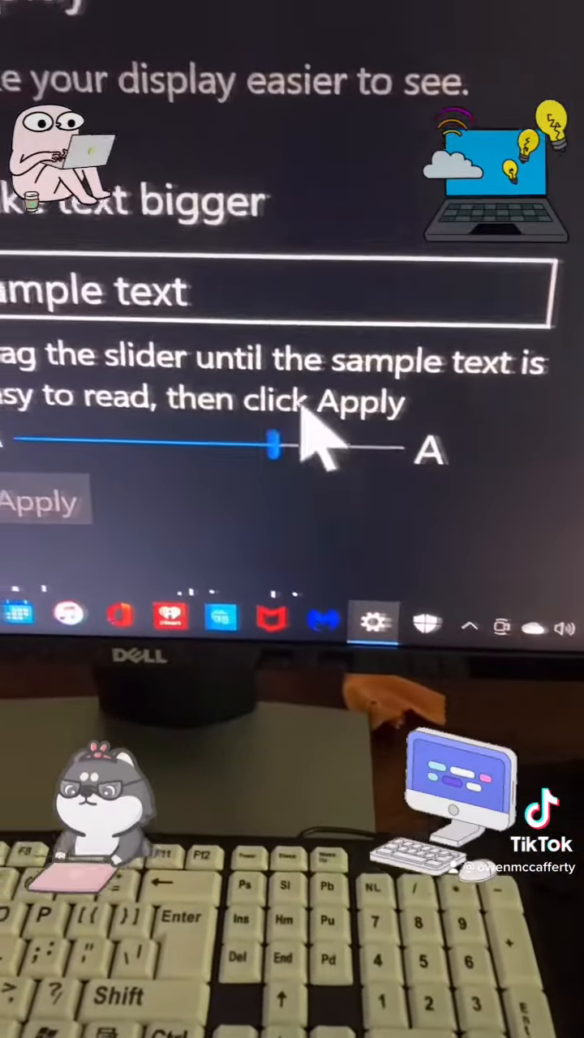
Step: Drag the Make text bigger slider up to 174%
left_click_drag(276, 446, 219, 507)
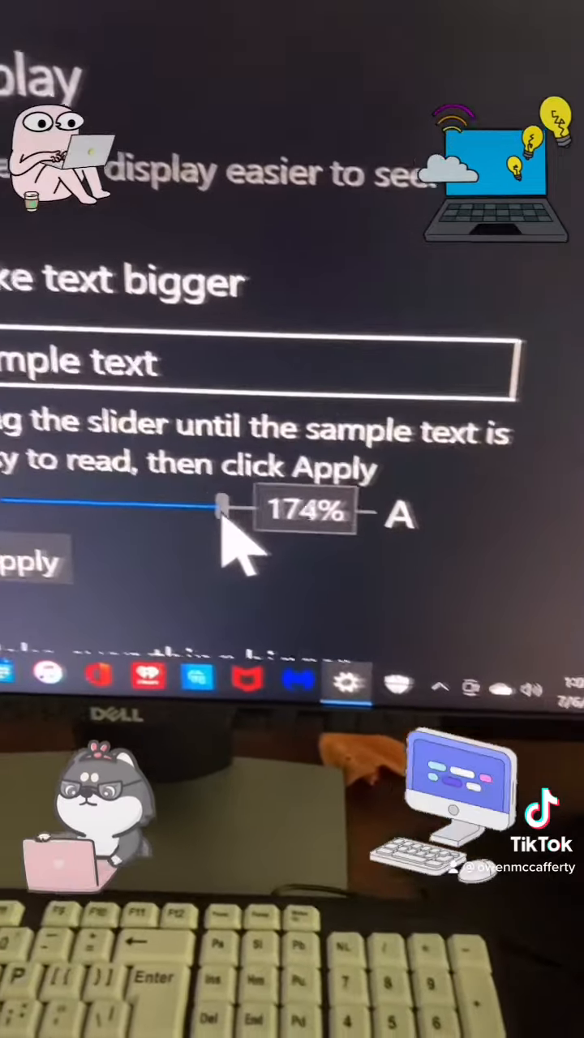
left_click_drag(223, 507, 304, 528)
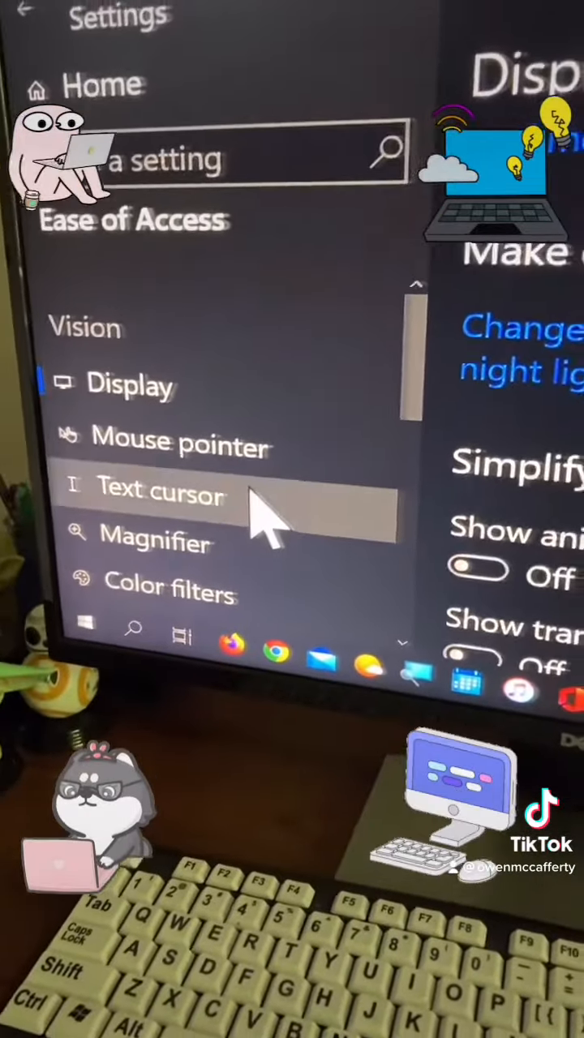
Step: View the Text cursor page's indicator toggle, size and colour options
left_click(163, 494)
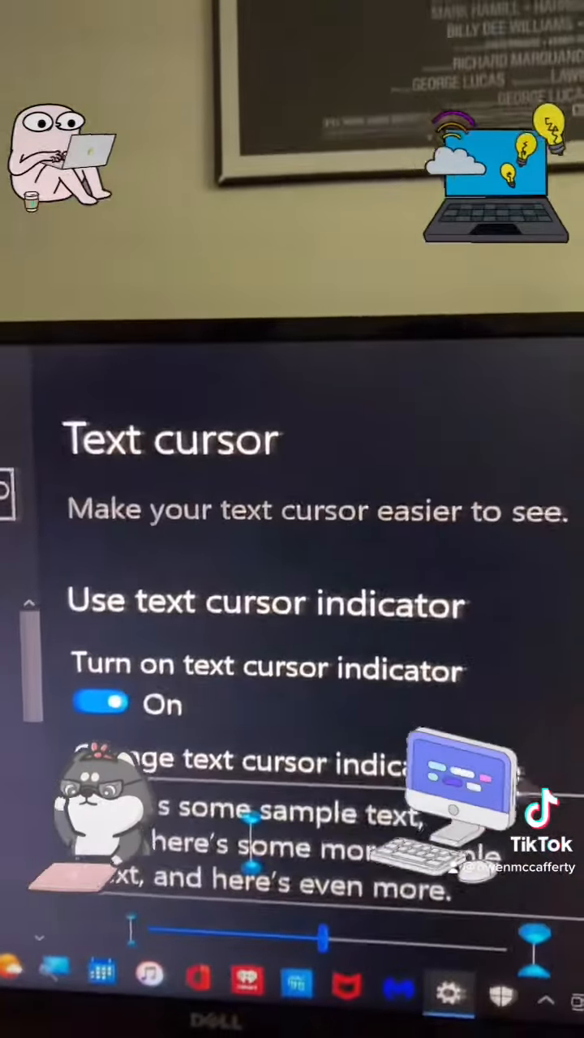
scroll("down", 3)
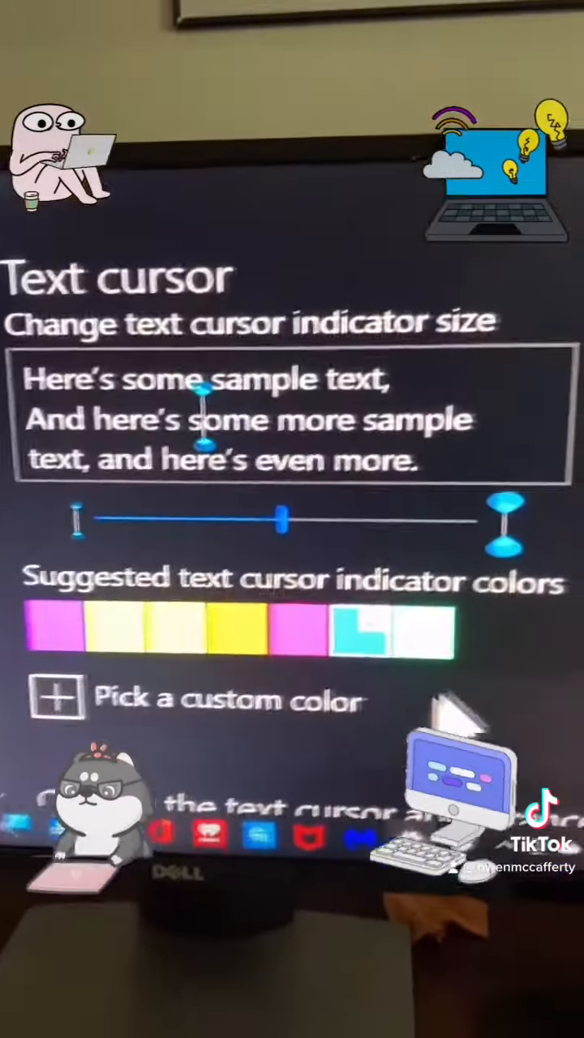
scroll("down", 3)
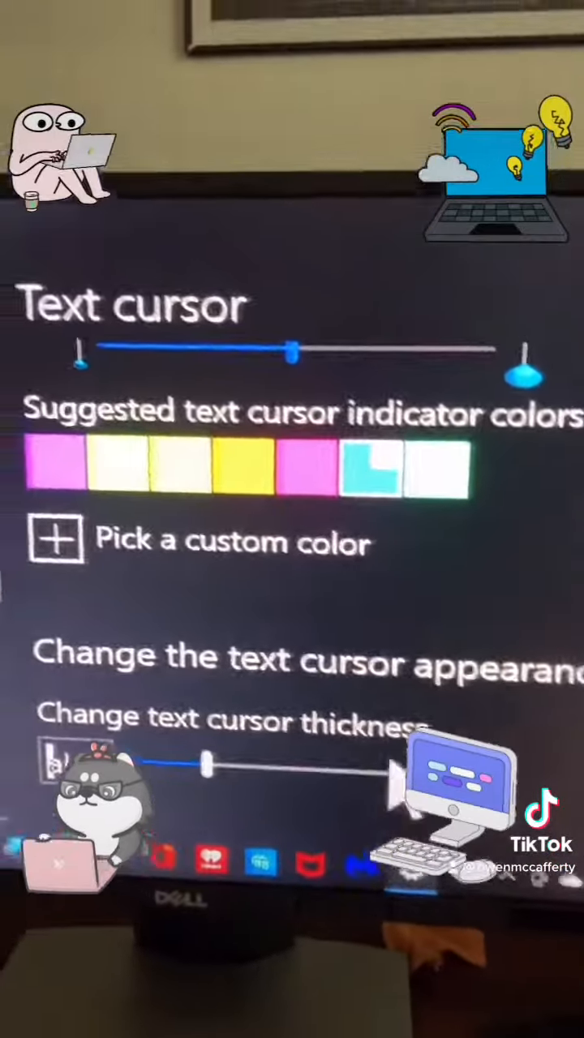
scroll("down", 3)
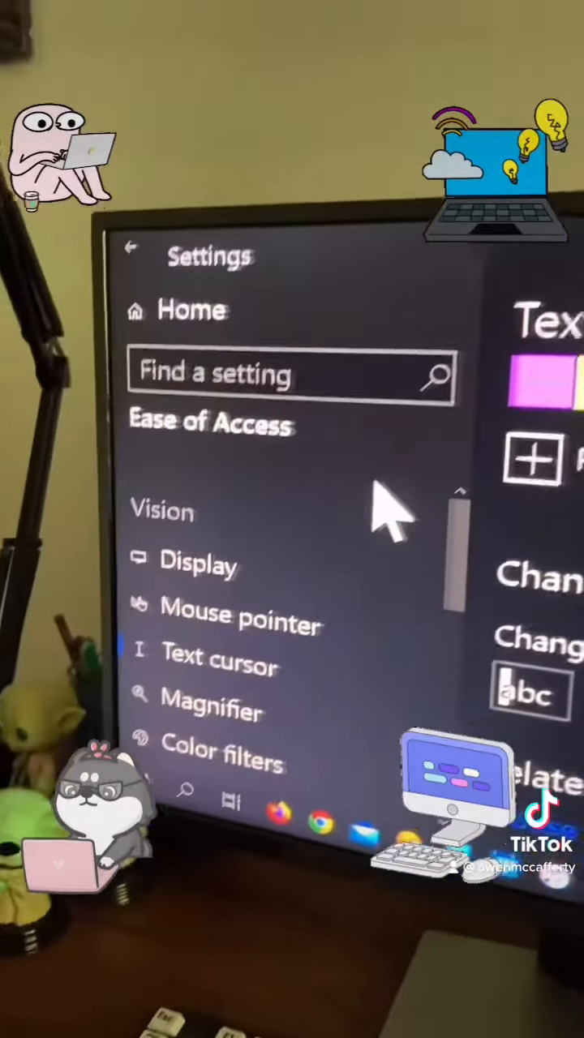
Step: Find Magnifier in the Vision sidebar list and go to its page
scroll("down", 3)
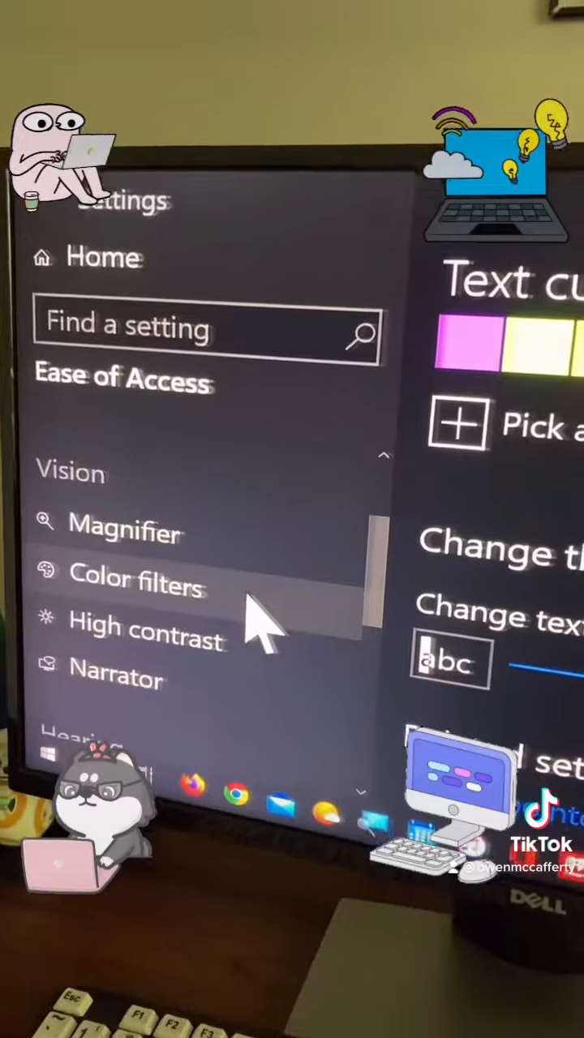
scroll("up", 3)
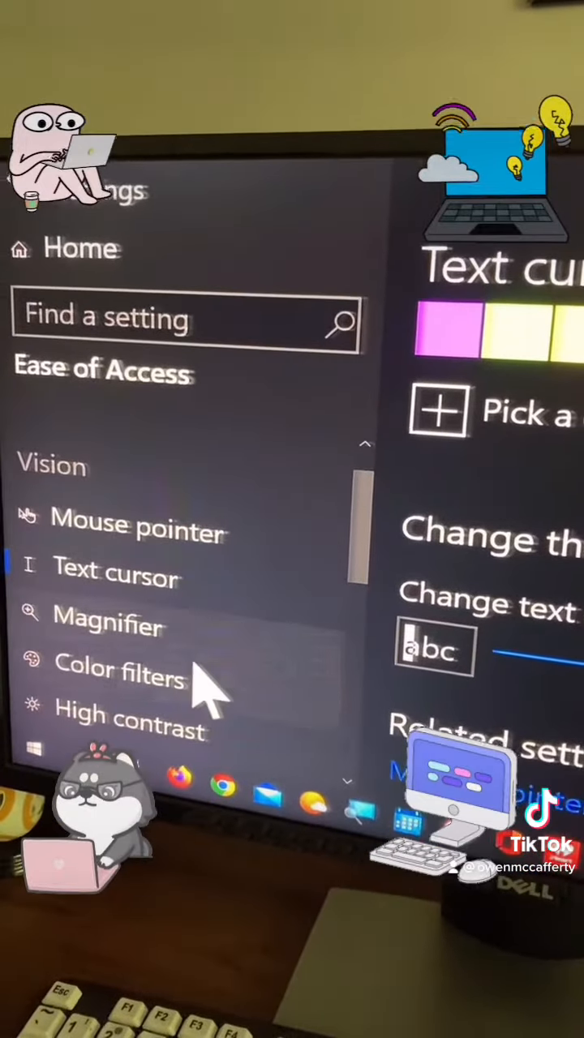
left_click(106, 626)
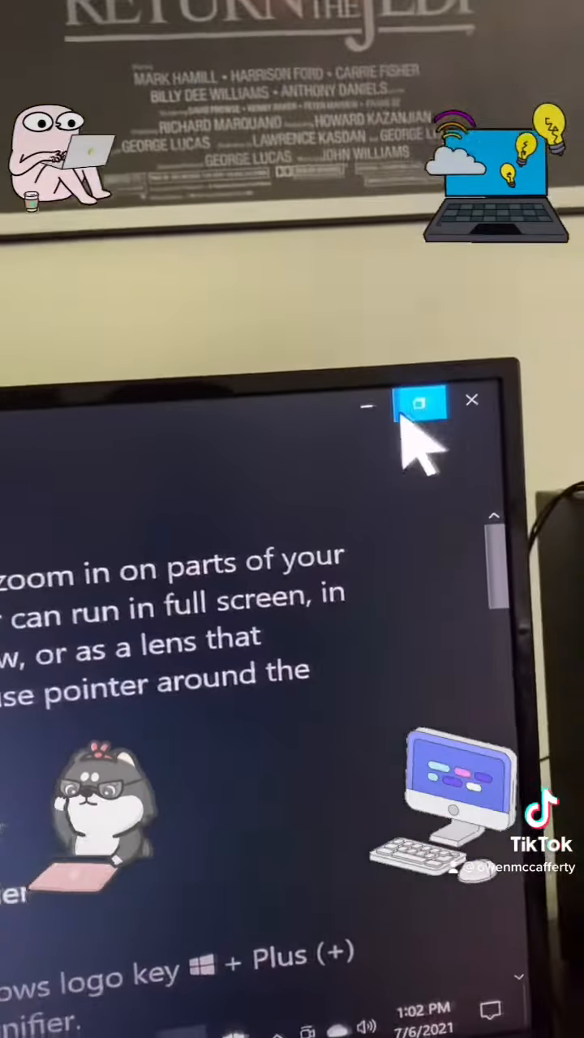
Step: Minimize Settings so the running Magnifier shows at 100% over the desktop
left_click(472, 400)
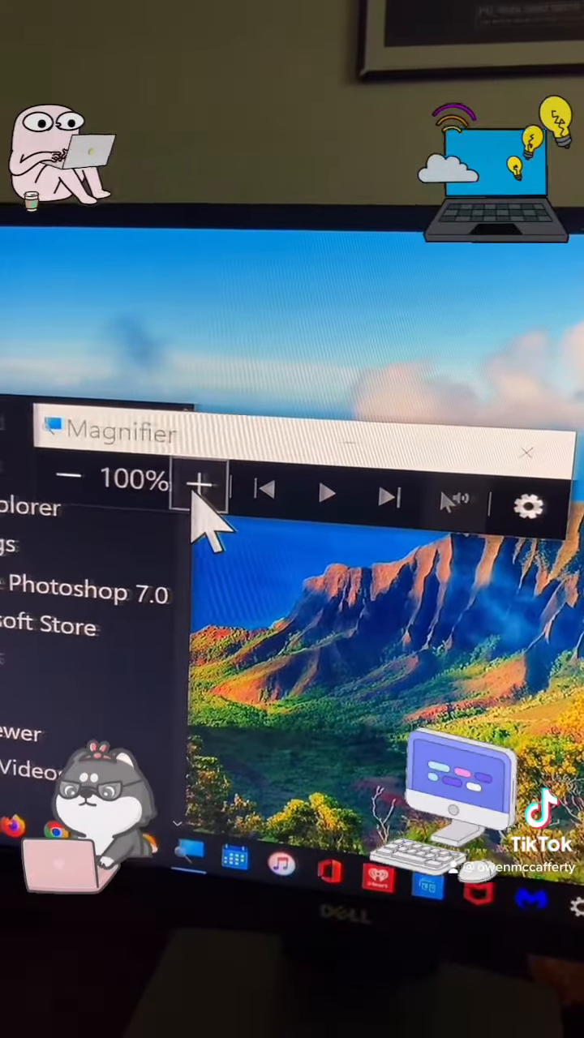
Step: Zoom in with Magnifier's + button, then close the Magnifier toolbar
left_click(199, 483)
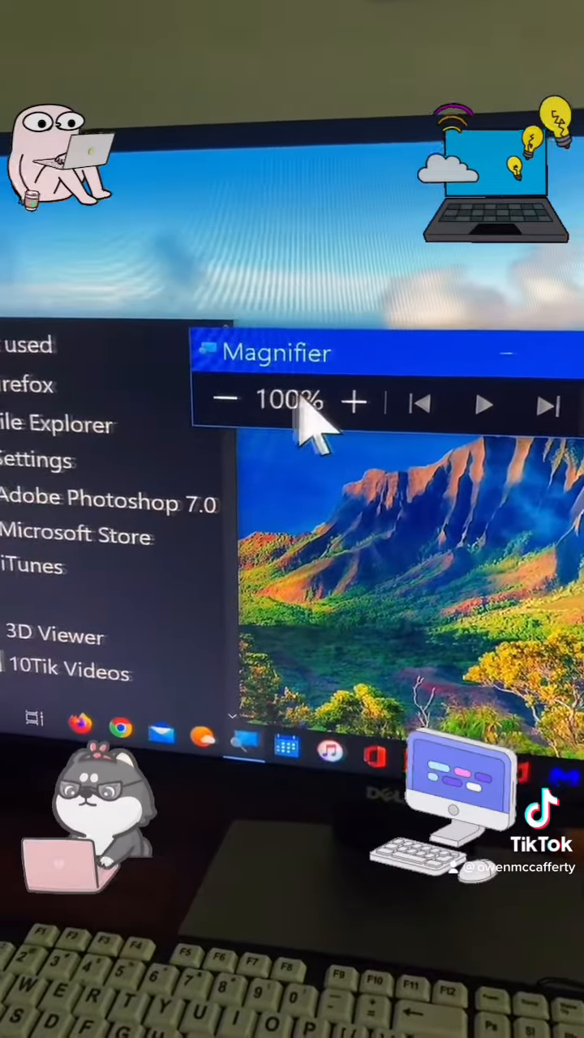
left_click(354, 401)
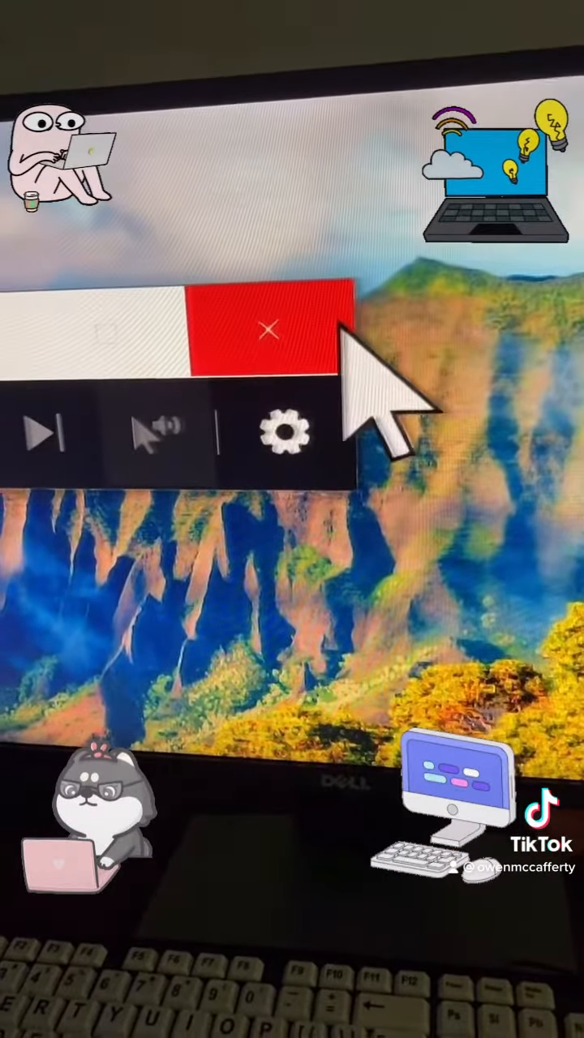
left_click(267, 329)
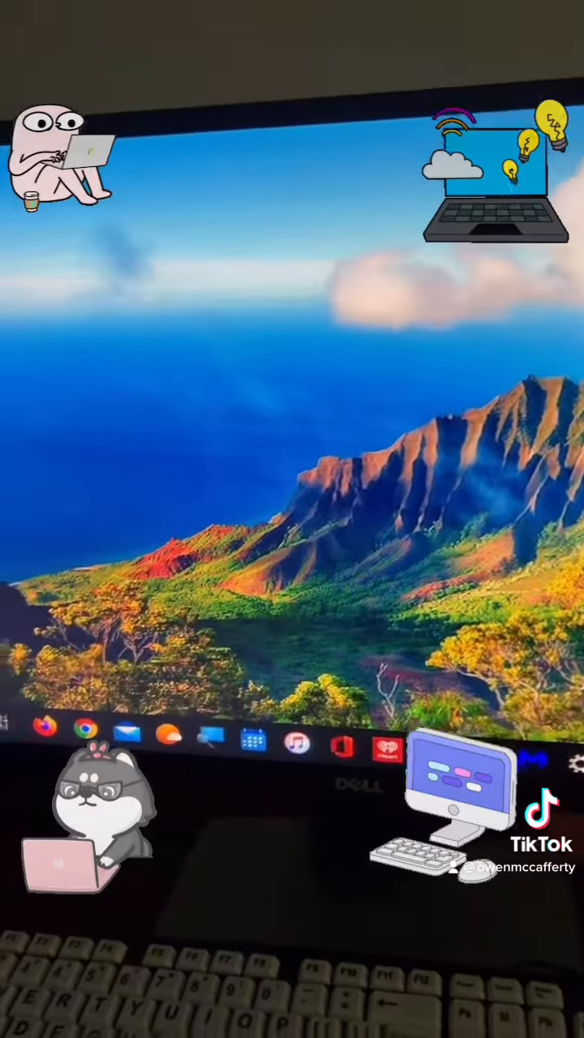